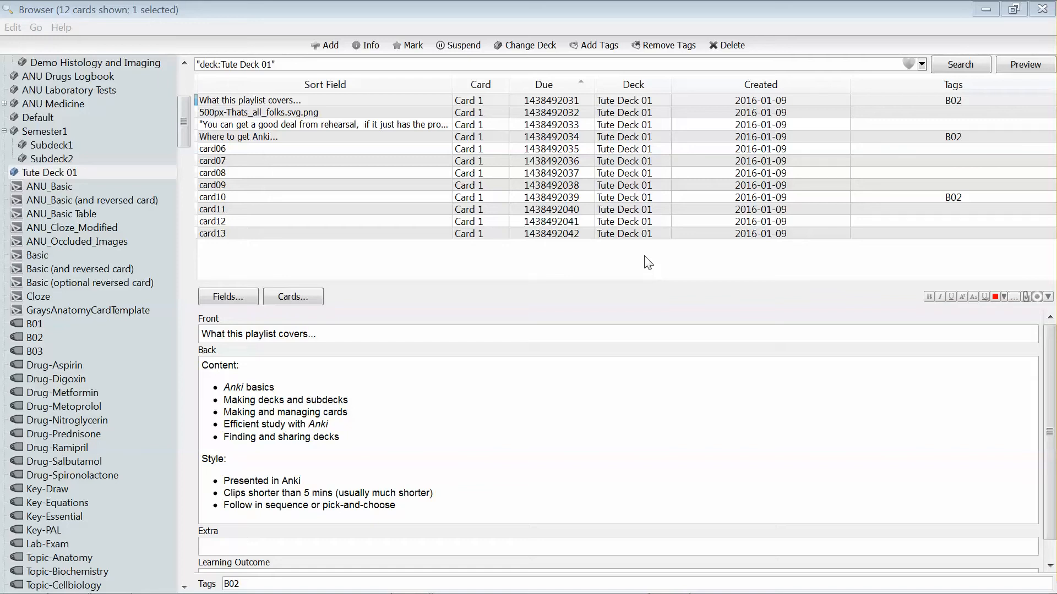
{"action": "mouse_move", "coordinate": [688, 282]}
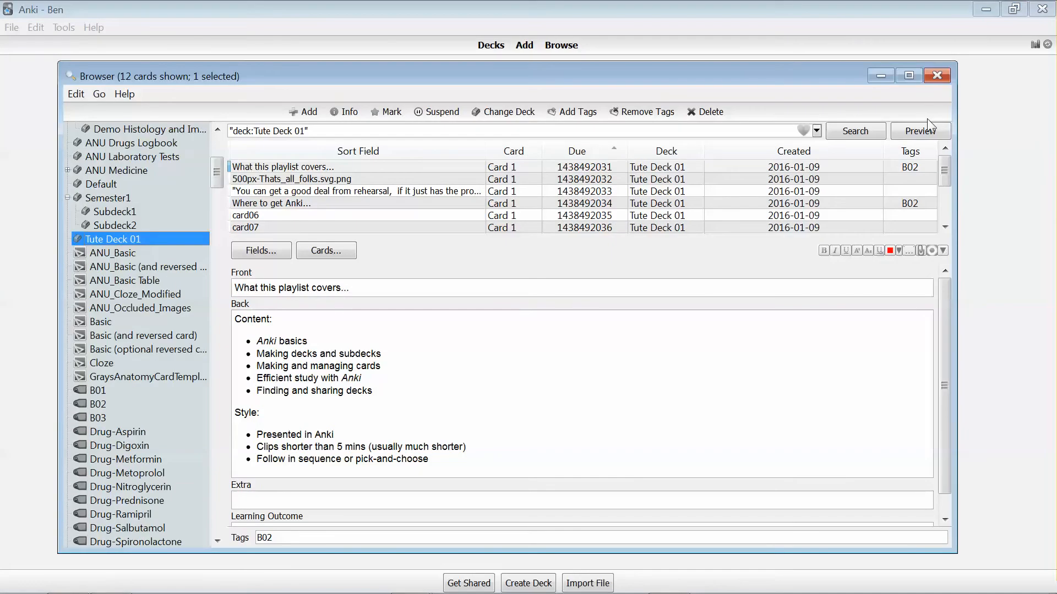
Close the Tute Deck 01 card browser to return to the deck list.
{"action": "left_click", "coordinate": [936, 76]}
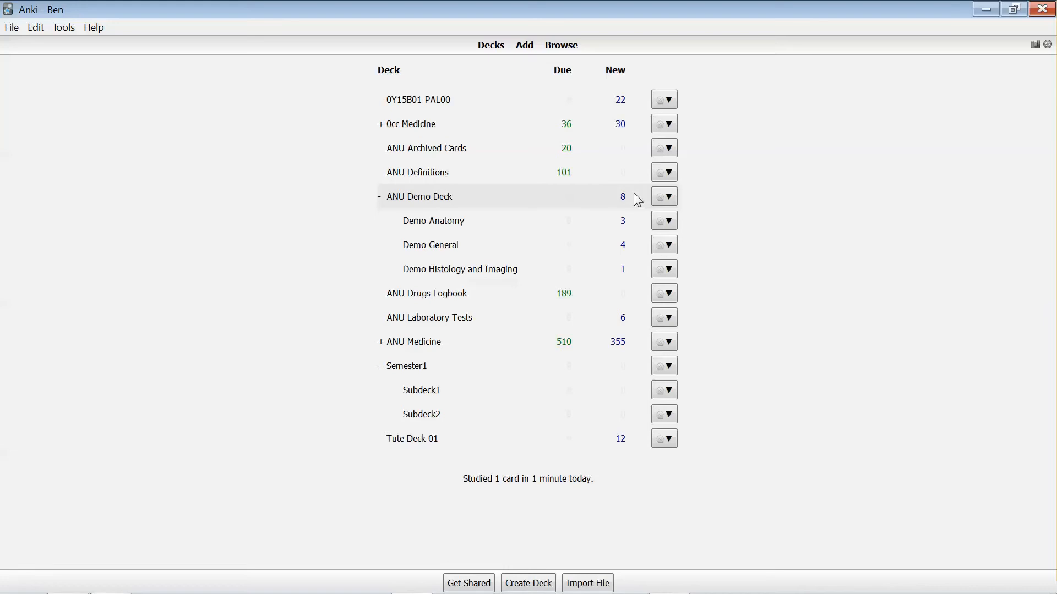
{"action": "mouse_move", "coordinate": [587, 74]}
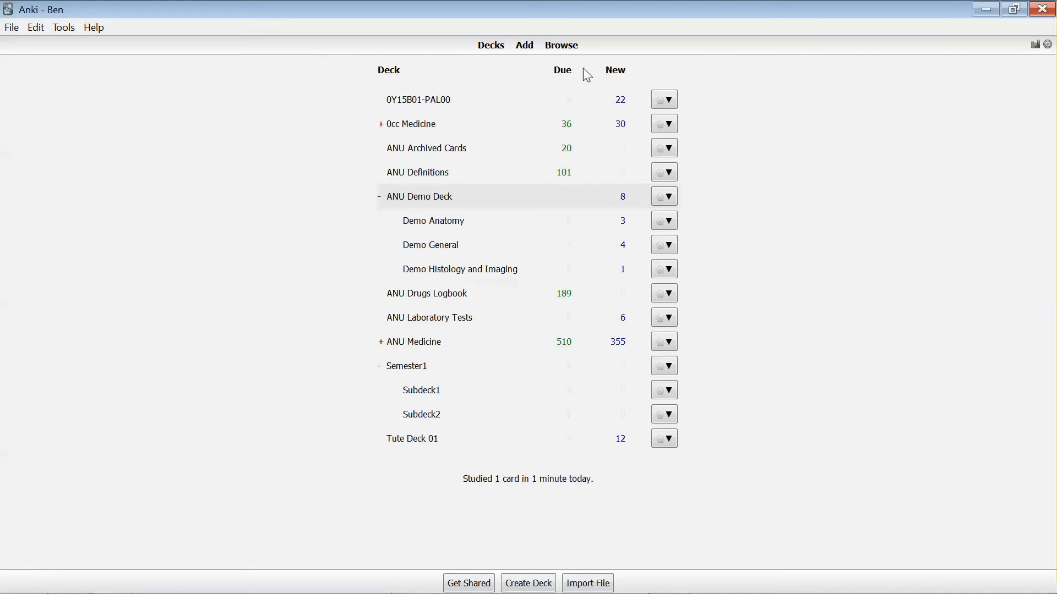
{"action": "mouse_move", "coordinate": [600, 203]}
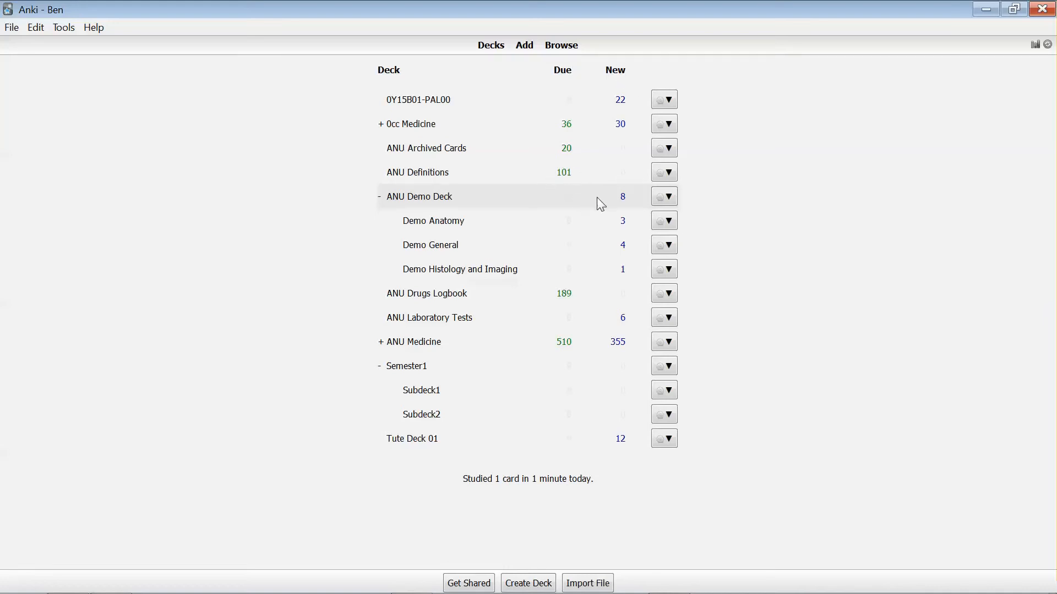
{"action": "mouse_move", "coordinate": [580, 206]}
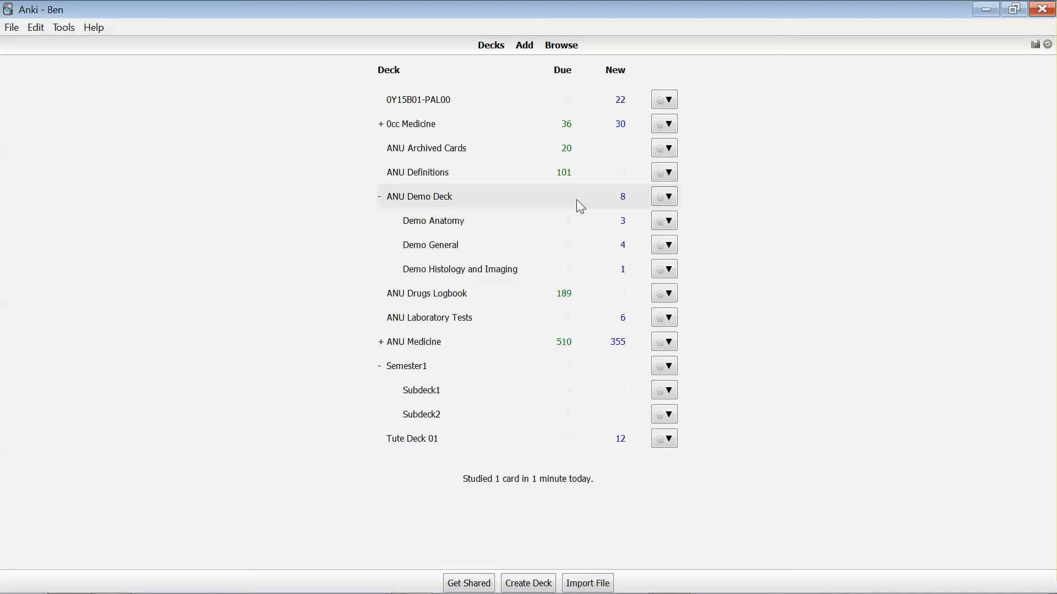
{"action": "mouse_move", "coordinate": [630, 200]}
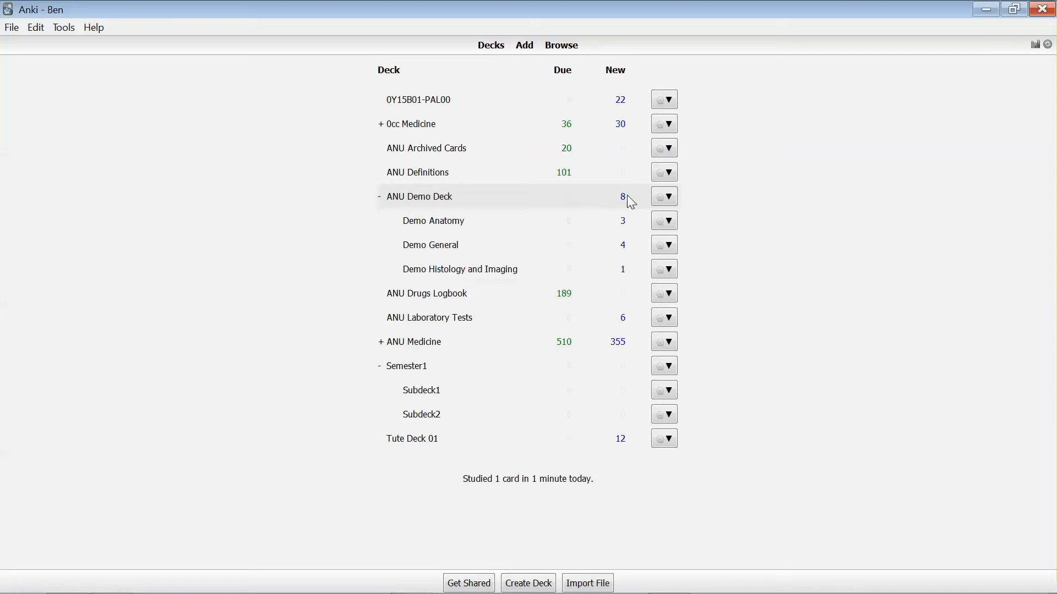
{"action": "mouse_move", "coordinate": [633, 205]}
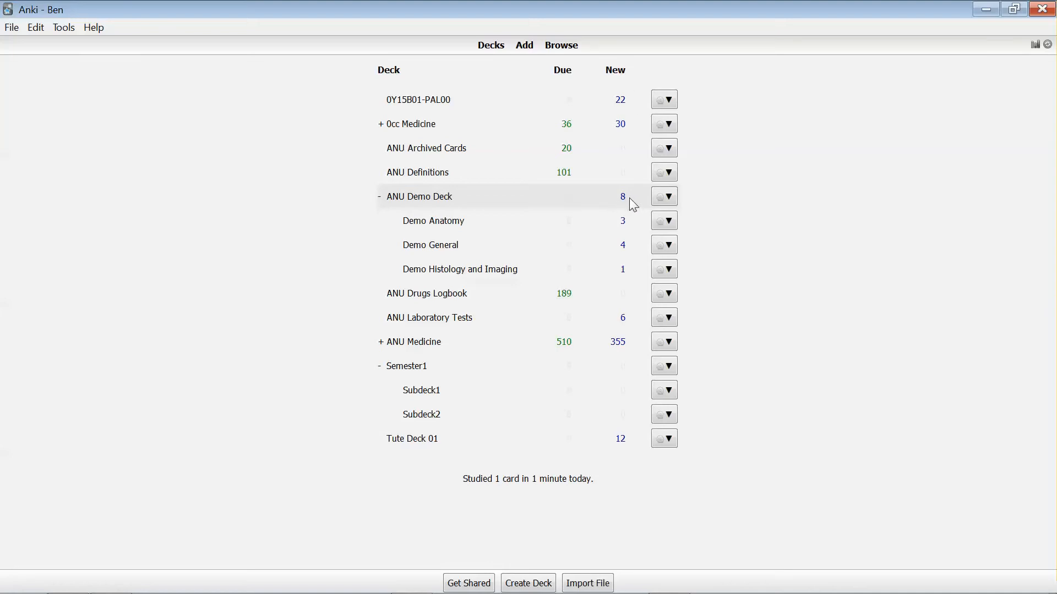
{"action": "mouse_move", "coordinate": [509, 206]}
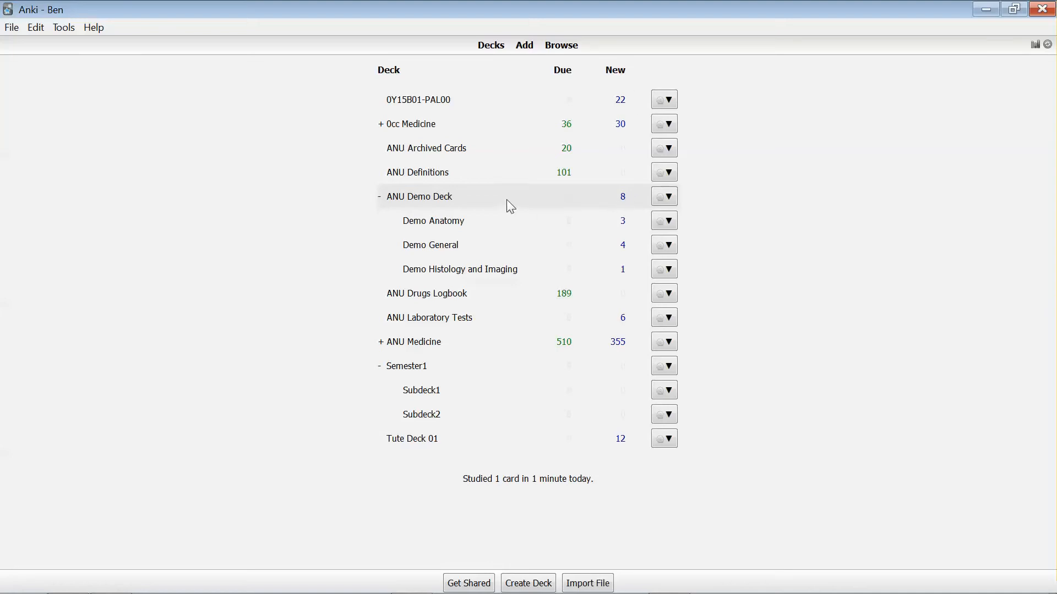
{"action": "mouse_move", "coordinate": [566, 184]}
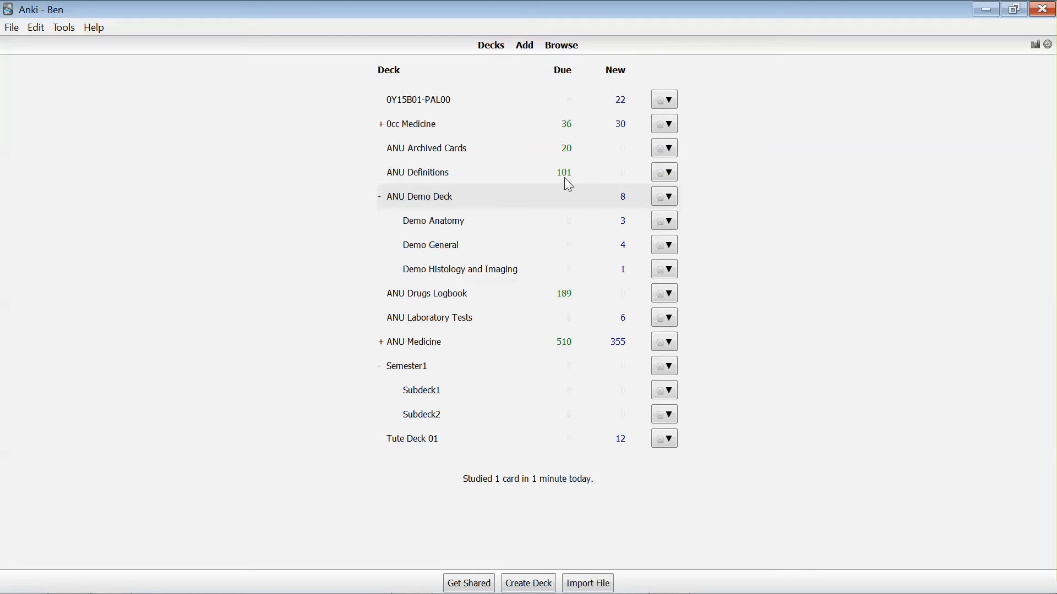
{"action": "mouse_move", "coordinate": [562, 168]}
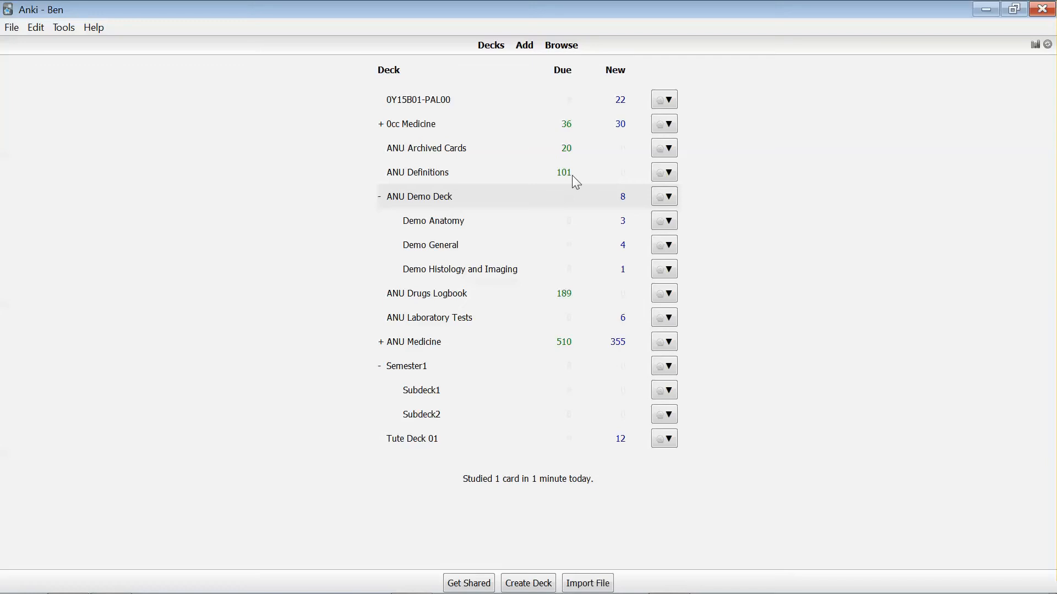
{"action": "mouse_move", "coordinate": [579, 181]}
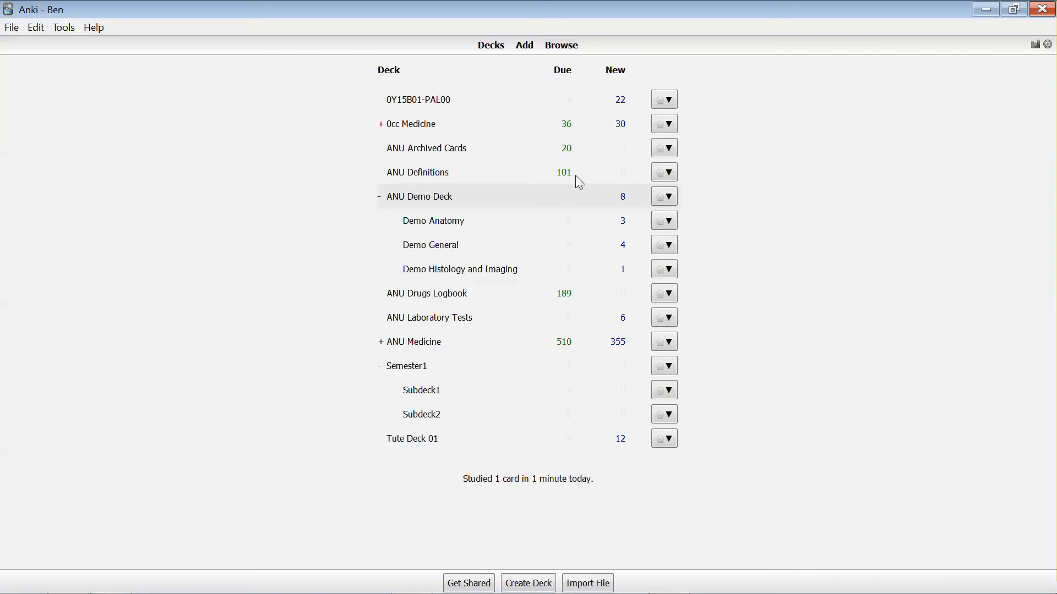
{"action": "mouse_move", "coordinate": [619, 177]}
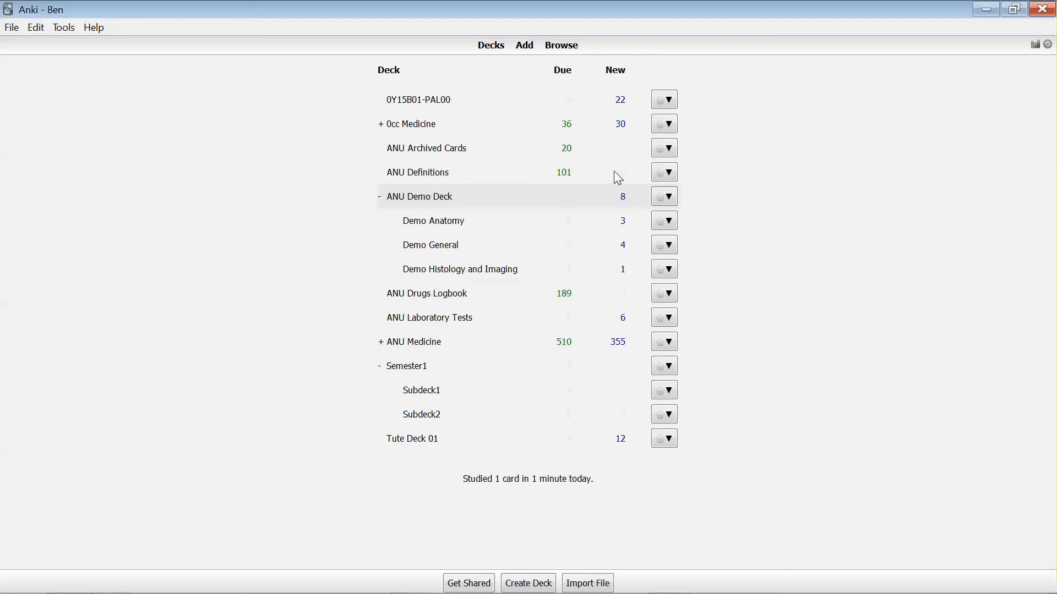
{"action": "mouse_move", "coordinate": [625, 173]}
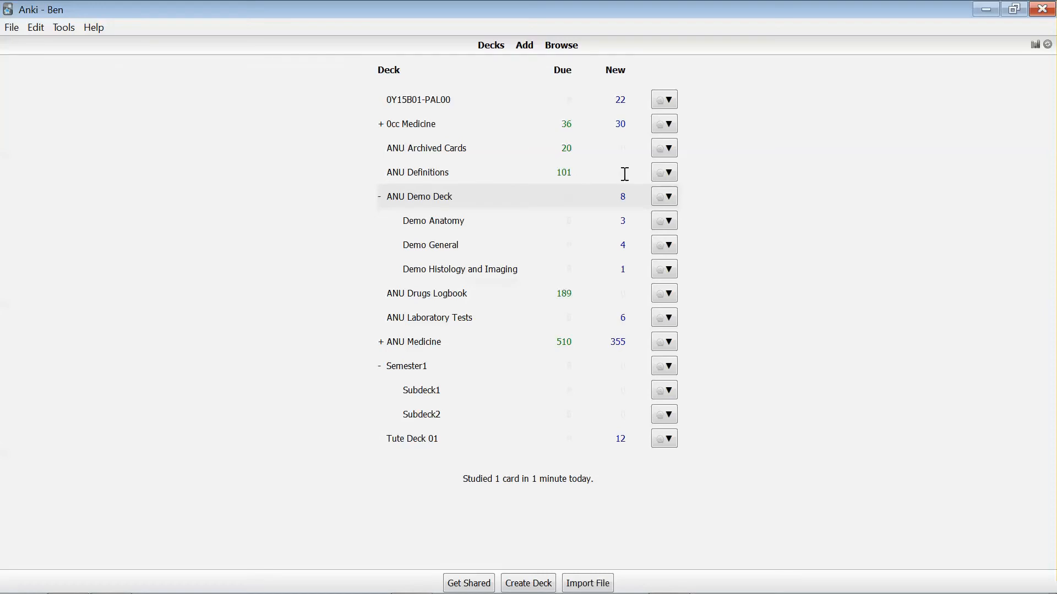
{"action": "mouse_move", "coordinate": [607, 175]}
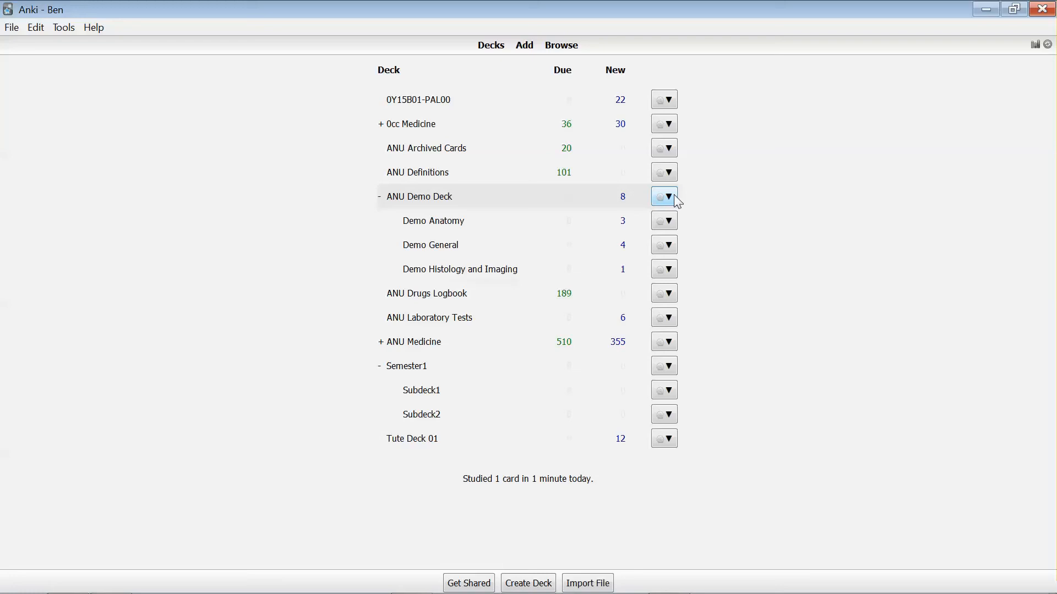
Open ANU Demo Deck's options and view the Default group's New Cards settings (30/day).
{"action": "left_click", "coordinate": [663, 196]}
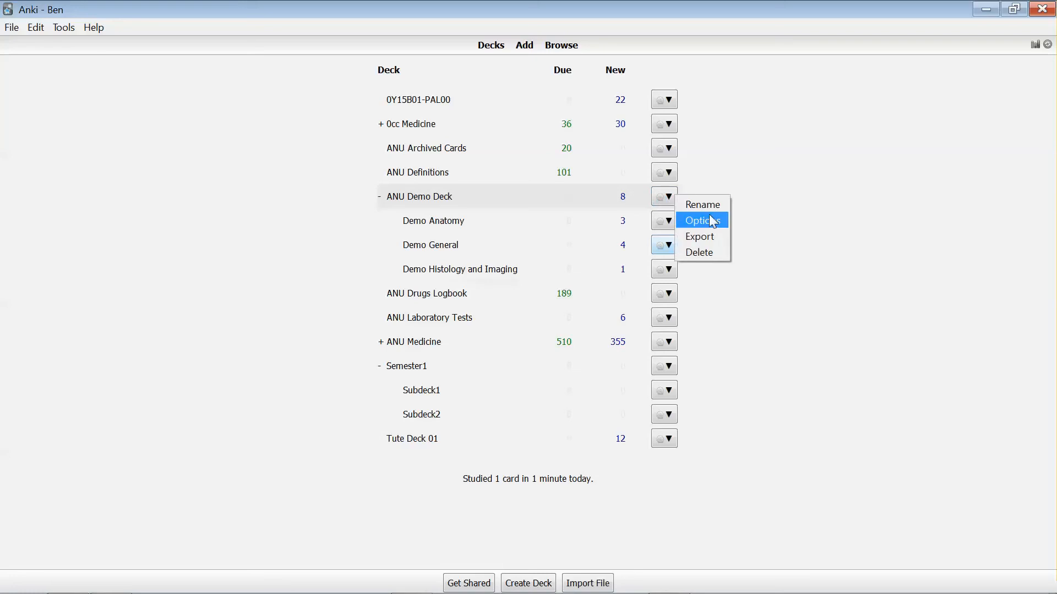
{"action": "left_click", "coordinate": [702, 220]}
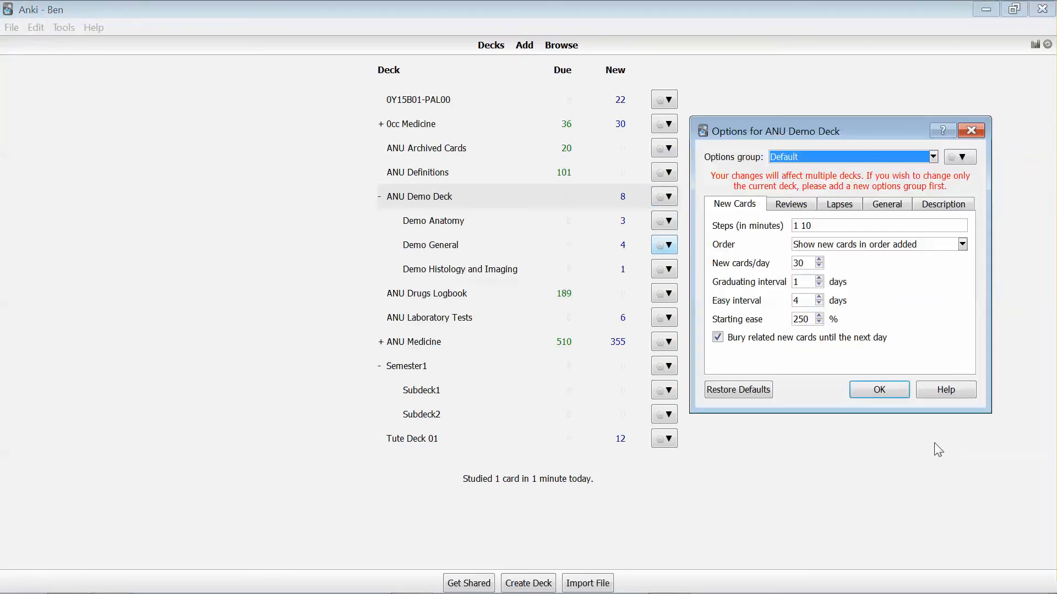
{"action": "mouse_move", "coordinate": [902, 274]}
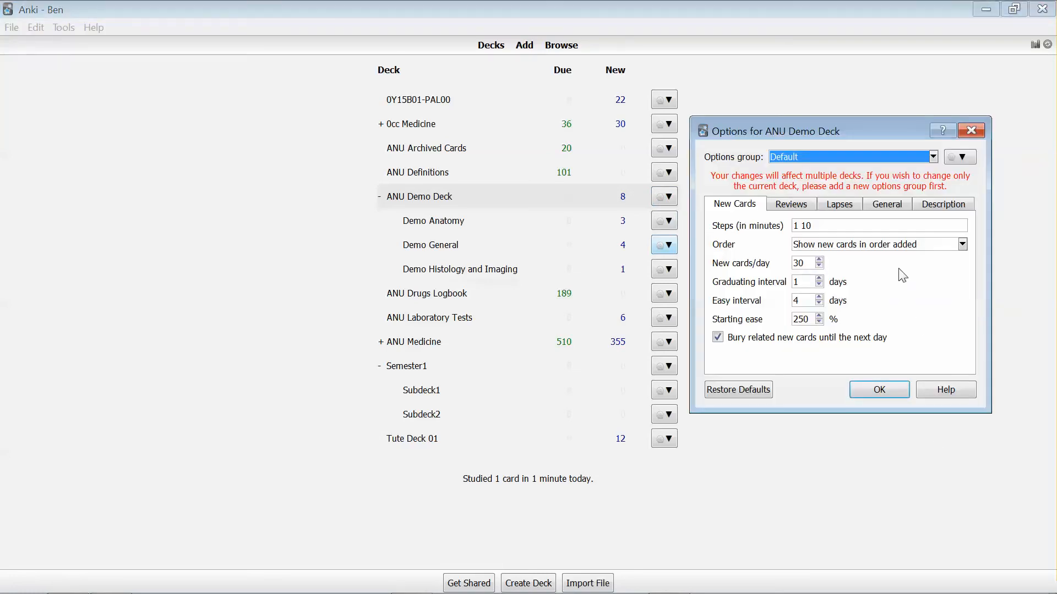
{"action": "mouse_move", "coordinate": [866, 250]}
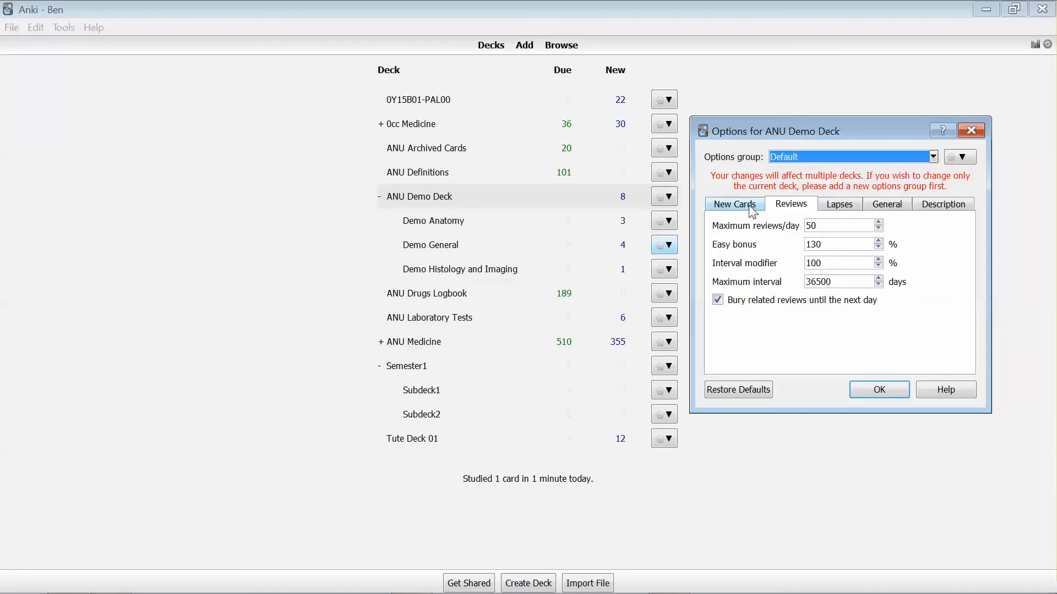
{"action": "left_click", "coordinate": [734, 204]}
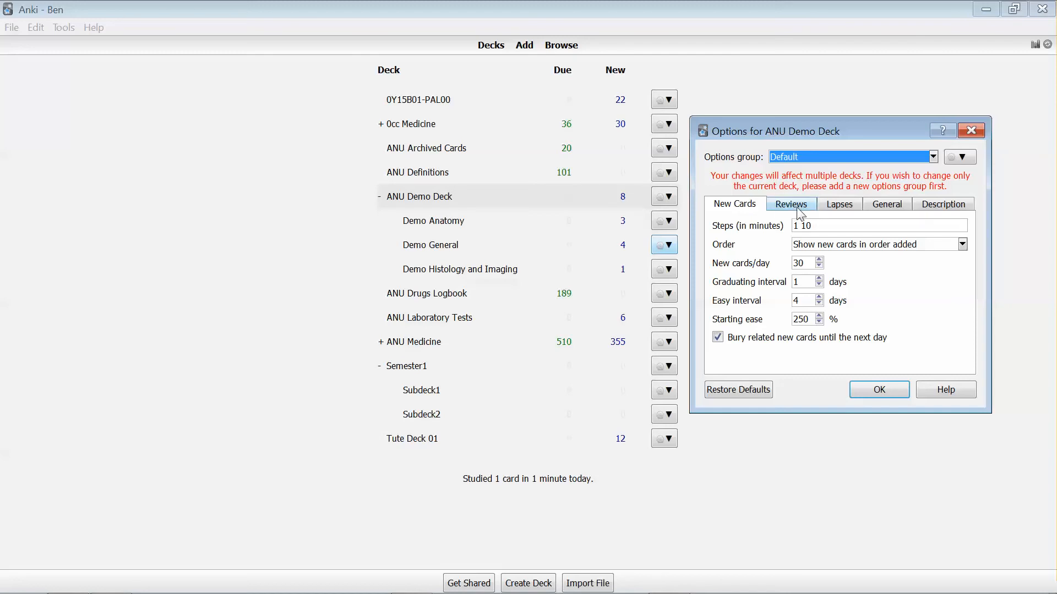
{"action": "left_click", "coordinate": [791, 205]}
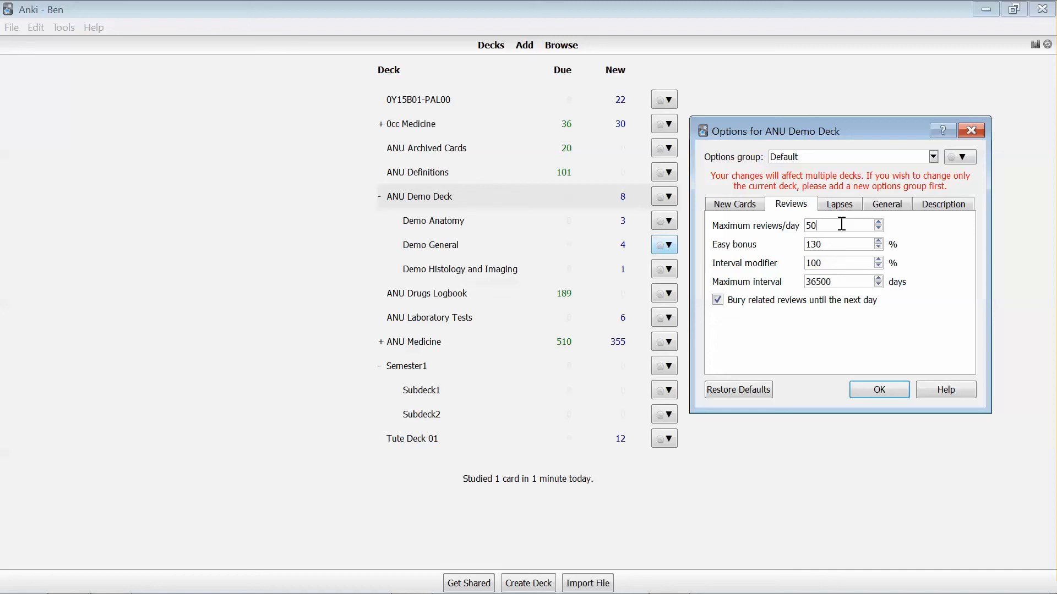
{"action": "mouse_move", "coordinate": [622, 208]}
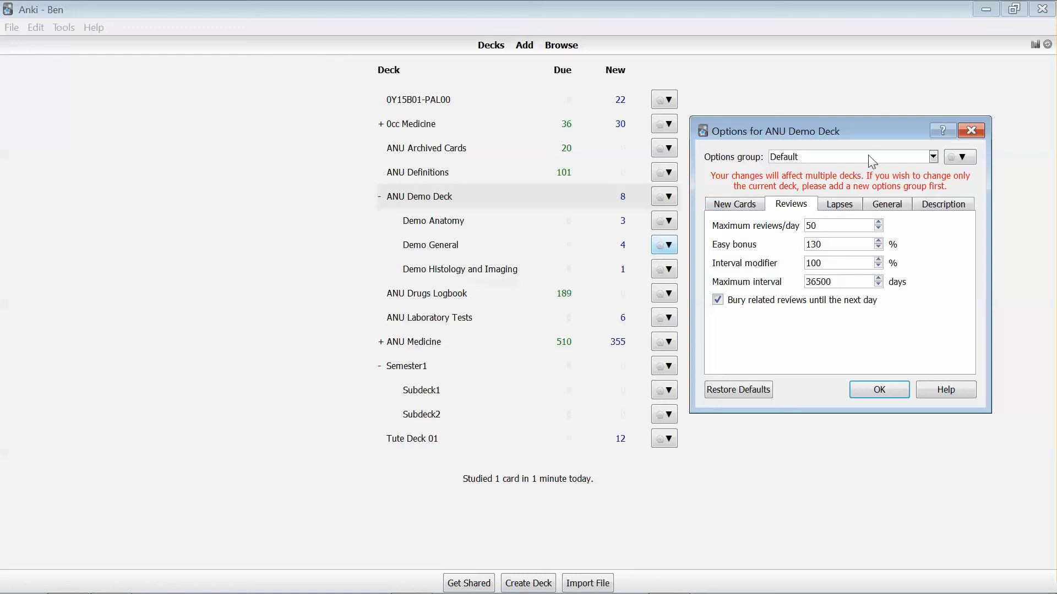
{"action": "mouse_move", "coordinate": [837, 182]}
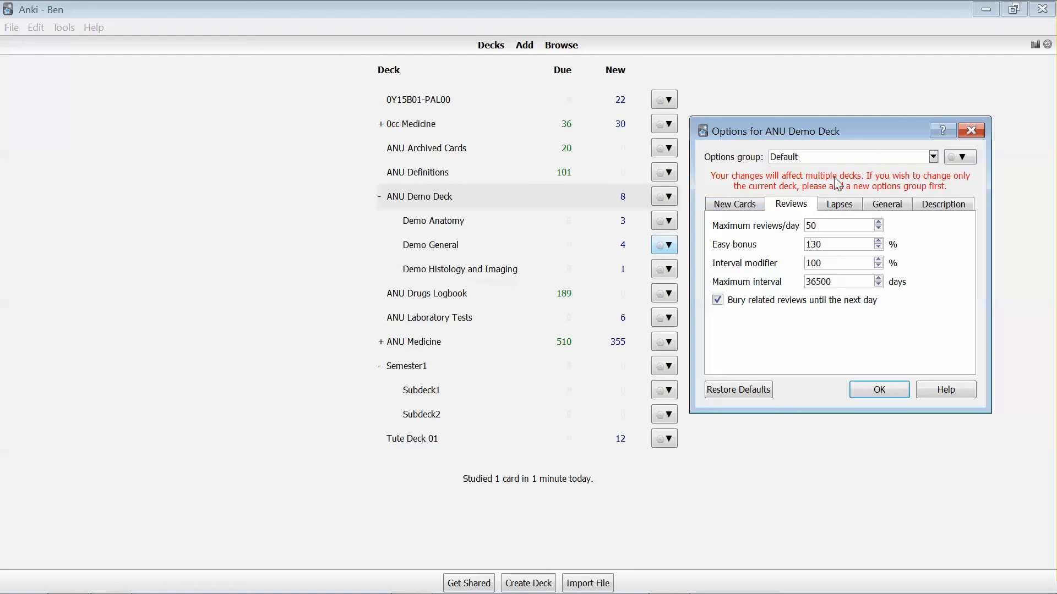
{"action": "left_click", "coordinate": [735, 204]}
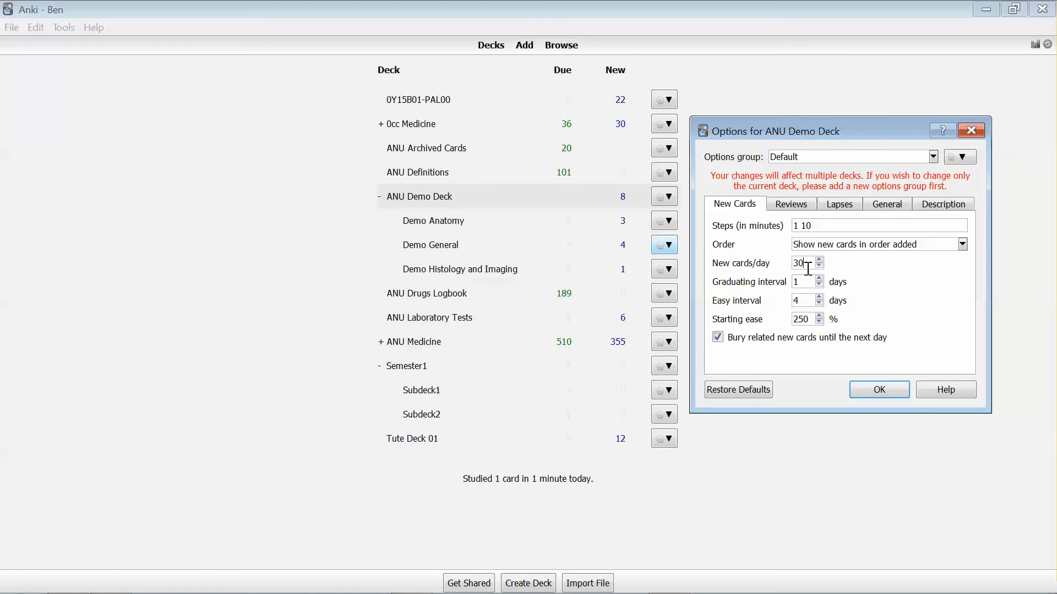